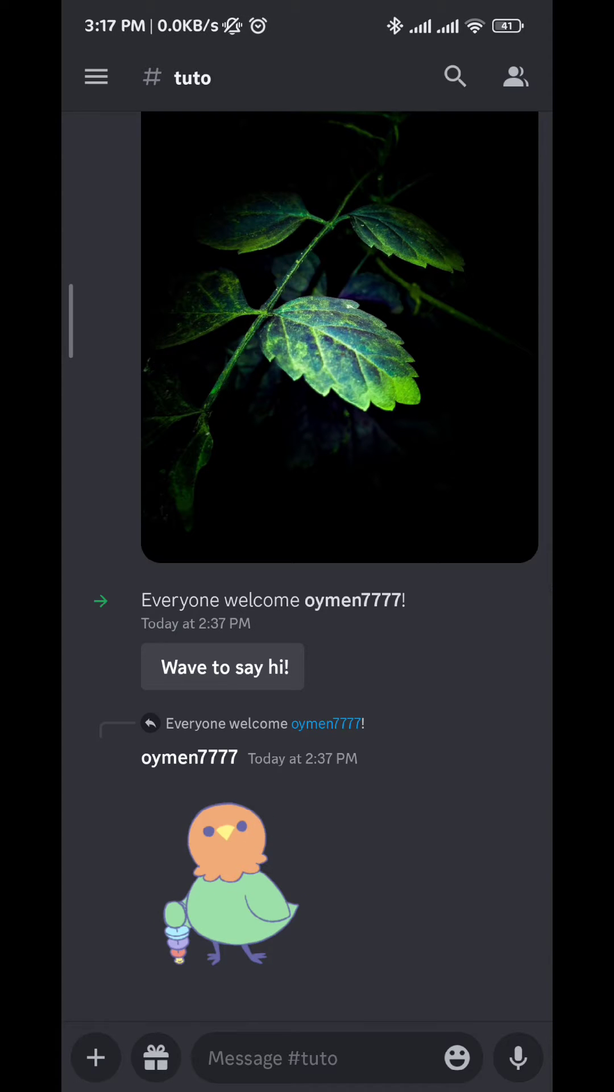
Step: Open the server sidebar from the tuto chat, then your avatar's User Settings
{"action": "left_click", "coordinate": [97, 77]}
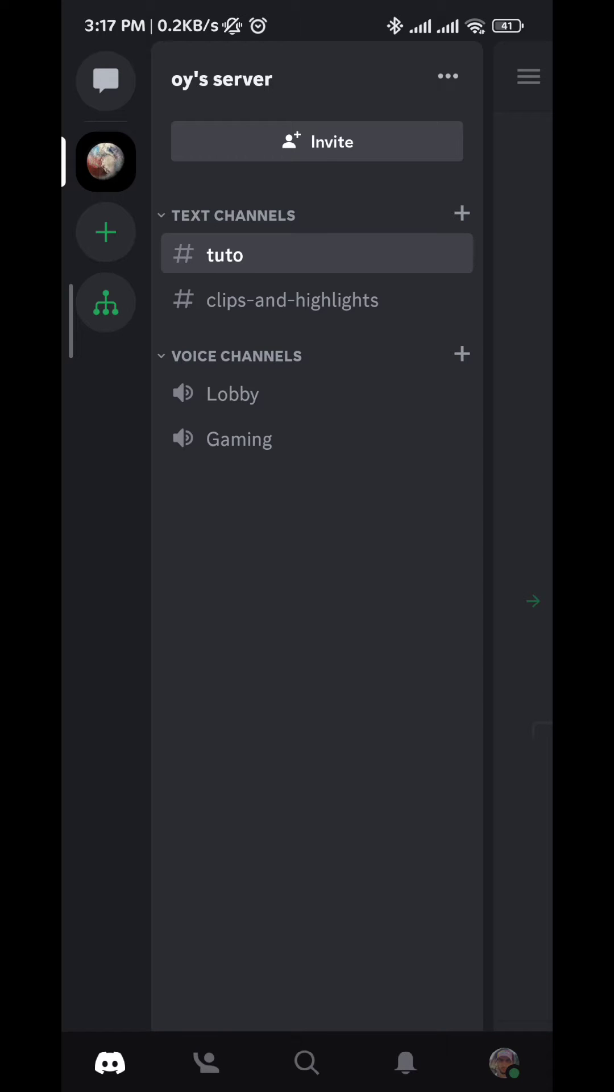
{"action": "left_click", "coordinate": [503, 1064]}
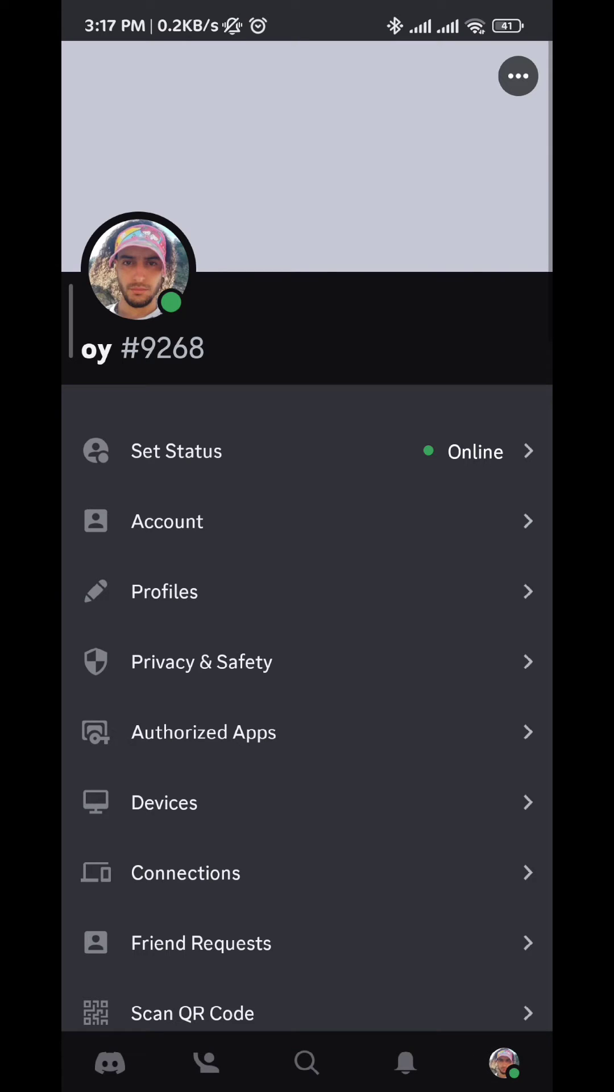
Step: Add a new Spotify connection from the Connections page
{"action": "left_click", "coordinate": [186, 872]}
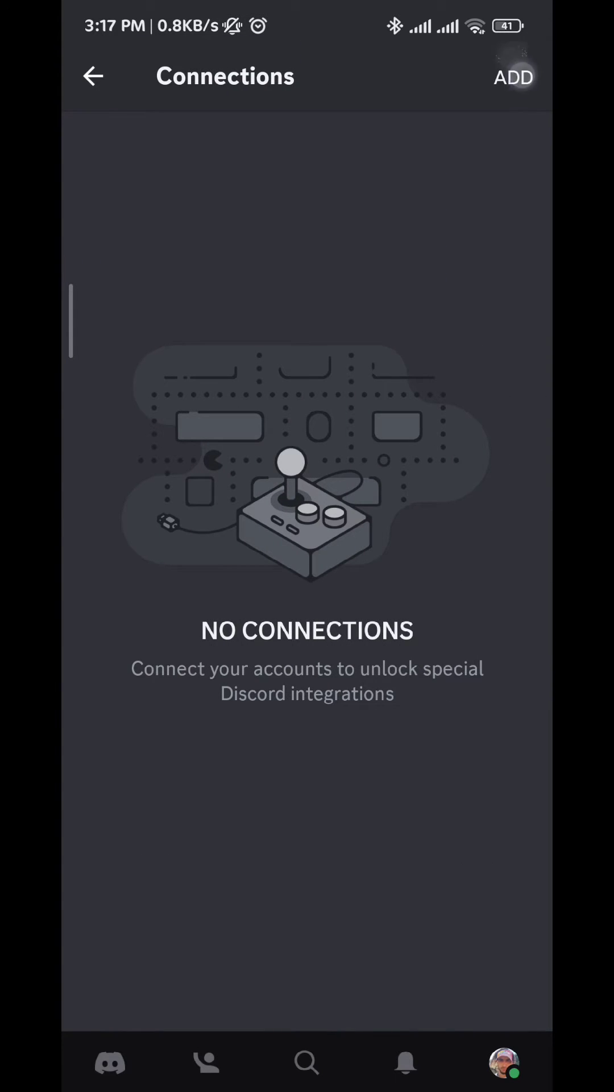
{"action": "left_click", "coordinate": [514, 77]}
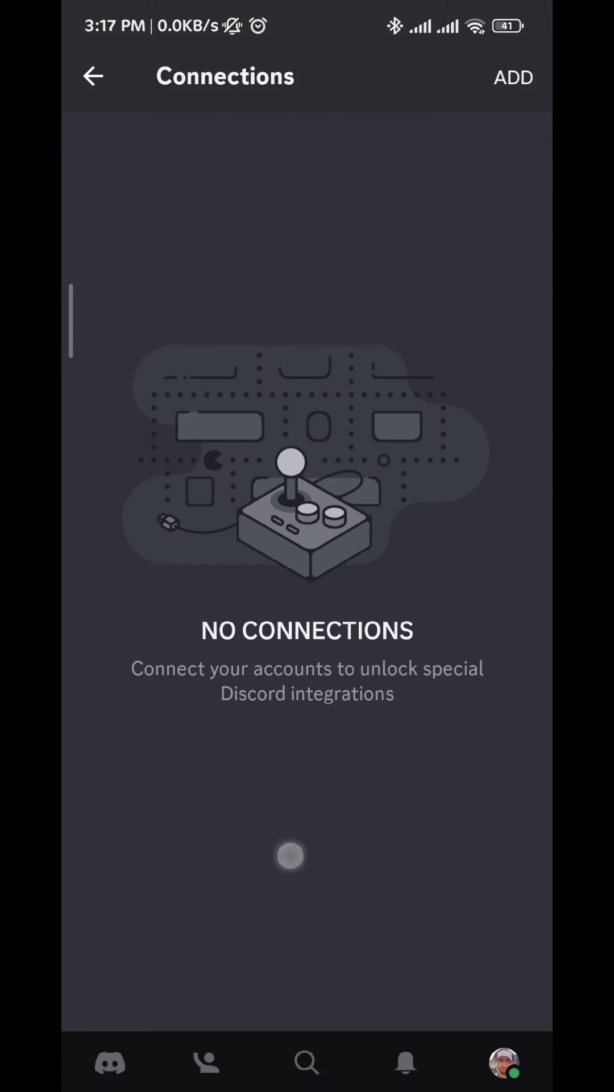
{"action": "left_click", "coordinate": [513, 78]}
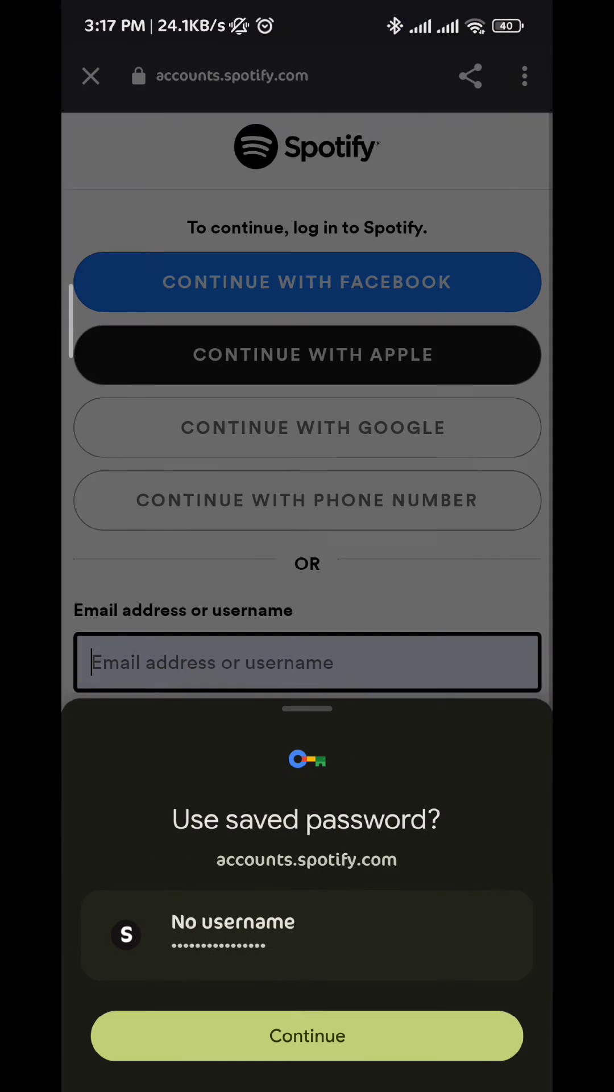
Step: Autofill the saved Spotify credentials and log in
{"action": "left_click", "coordinate": [306, 1036]}
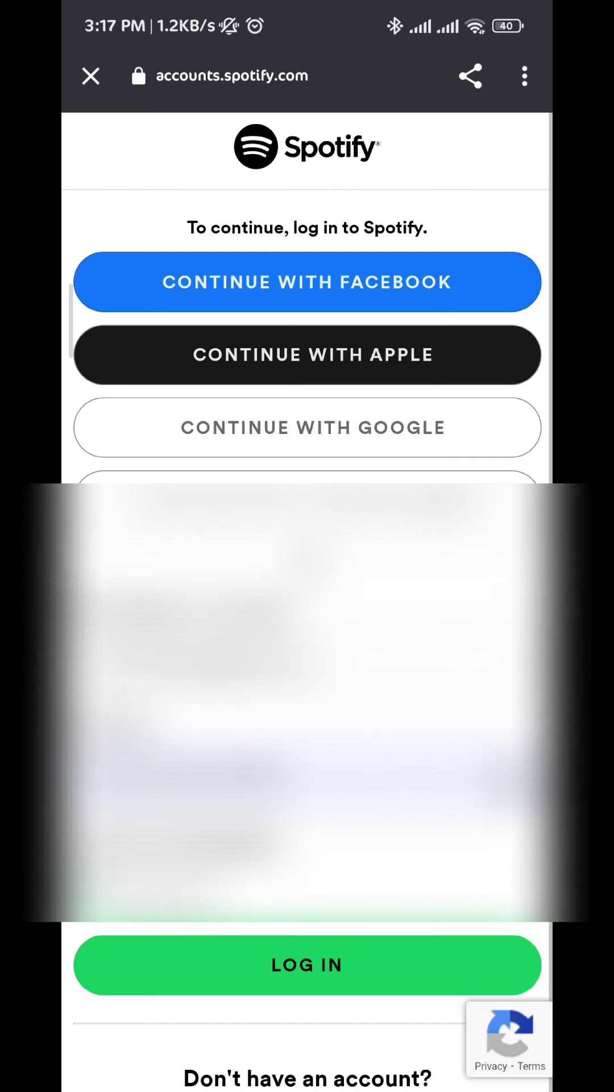
{"action": "left_click", "coordinate": [306, 966]}
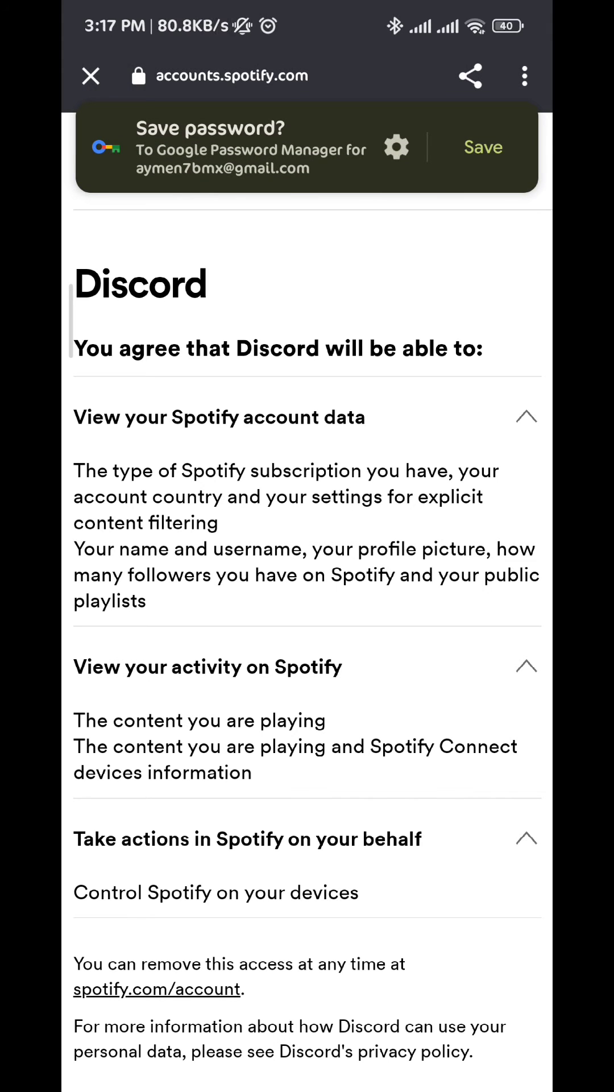
Step: Scroll the permissions page and agree to grant Discord access to Spotify
{"action": "scroll", "scroll_direction": "up", "scroll_amount": 3}
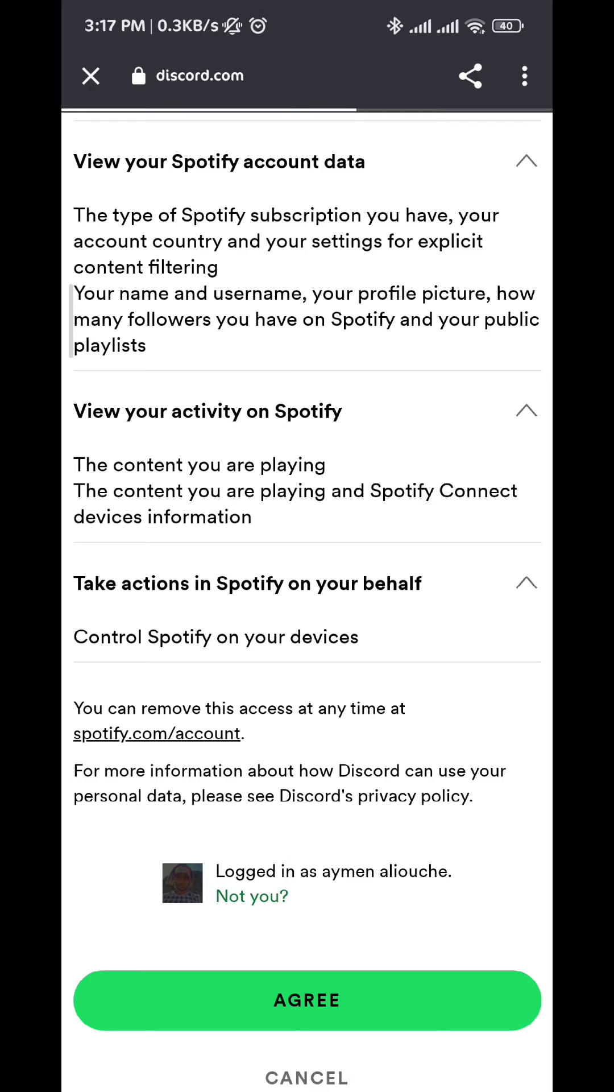
{"action": "left_click", "coordinate": [307, 1000]}
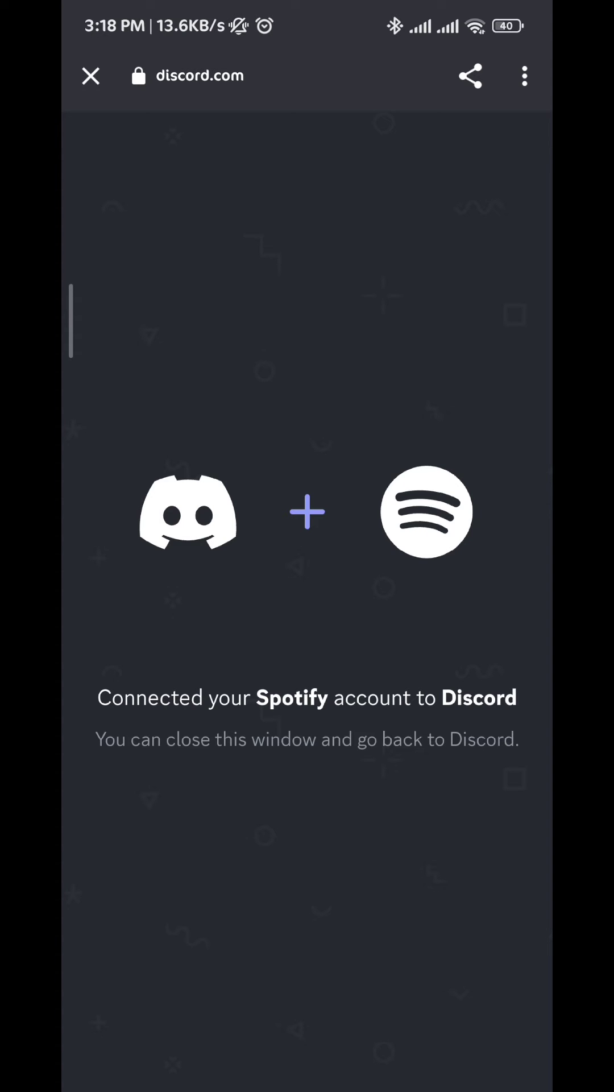
Step: Close the confirmation tab and turn on Display on profile for Spotify
{"action": "left_click", "coordinate": [89, 75]}
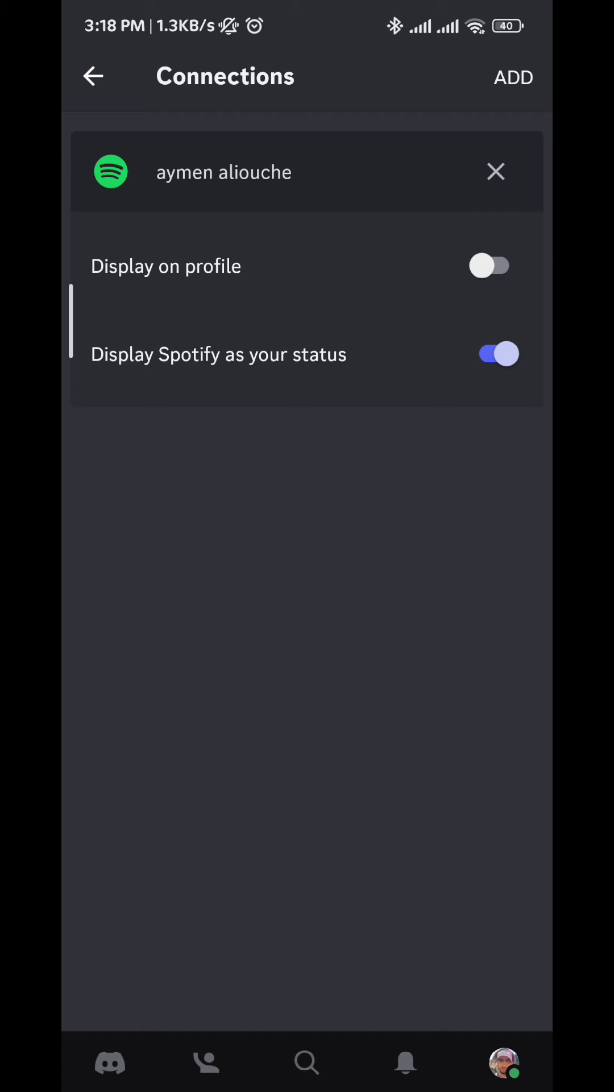
{"action": "left_click", "coordinate": [497, 266]}
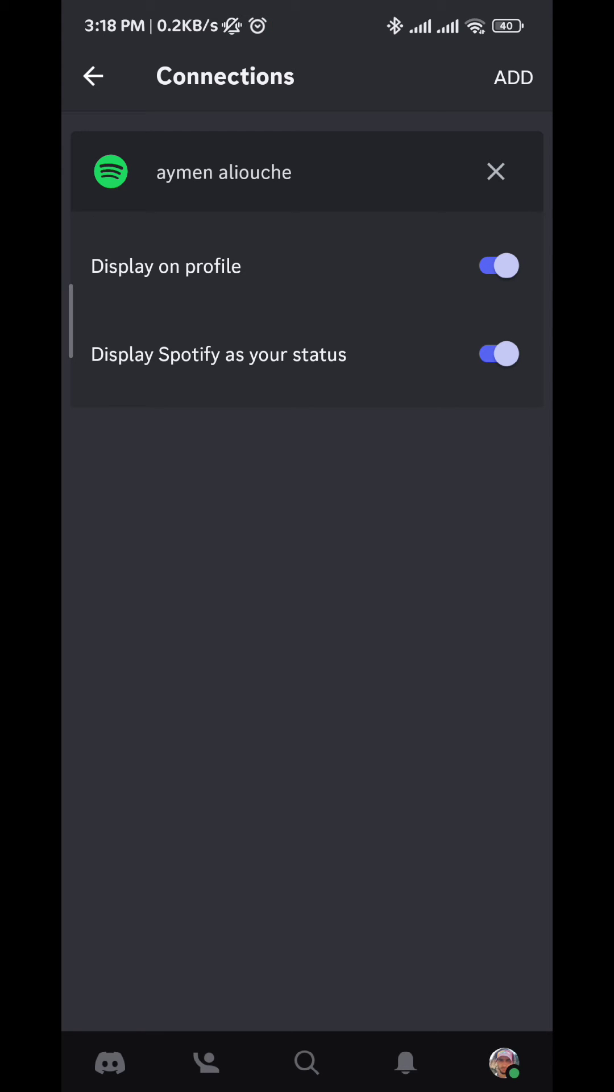
Step: Open #tuto's member list and view your 'Listening to Spotify' activity
{"action": "left_click", "coordinate": [94, 77]}
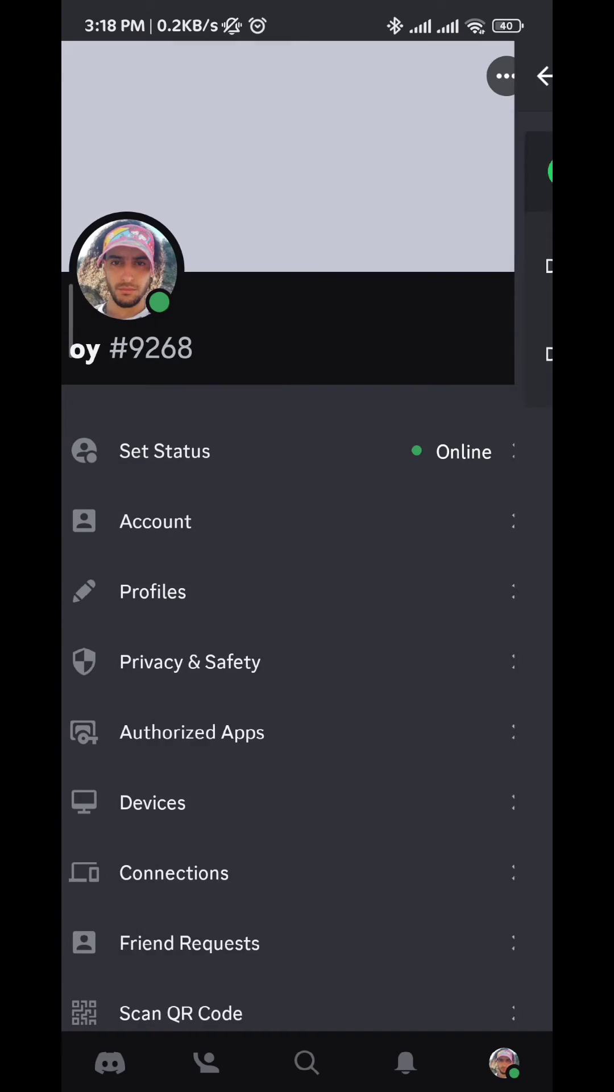
{"action": "left_click", "coordinate": [543, 75]}
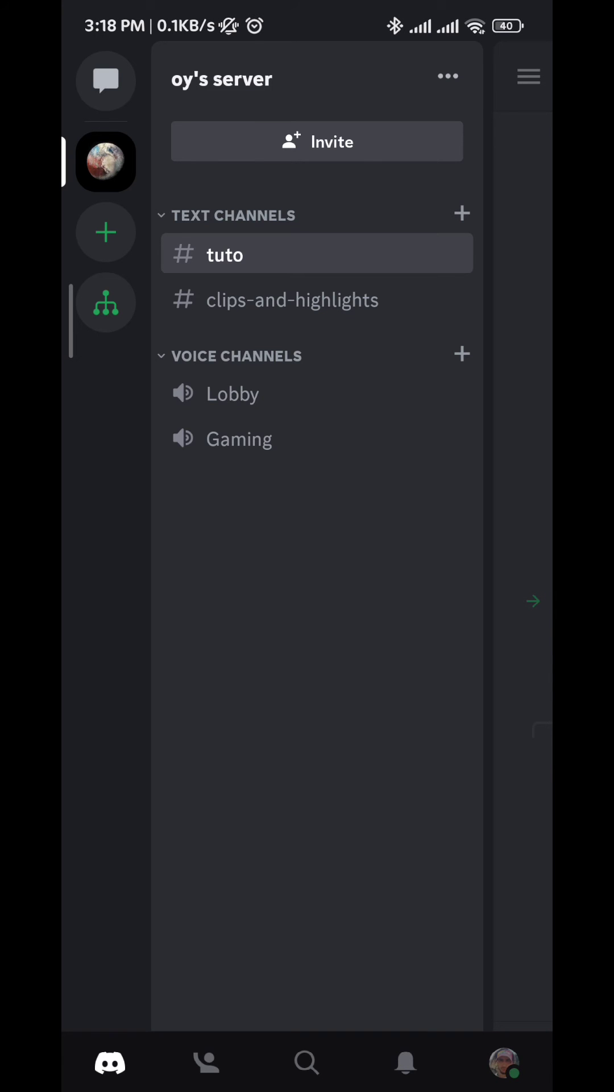
{"action": "left_click", "coordinate": [316, 253]}
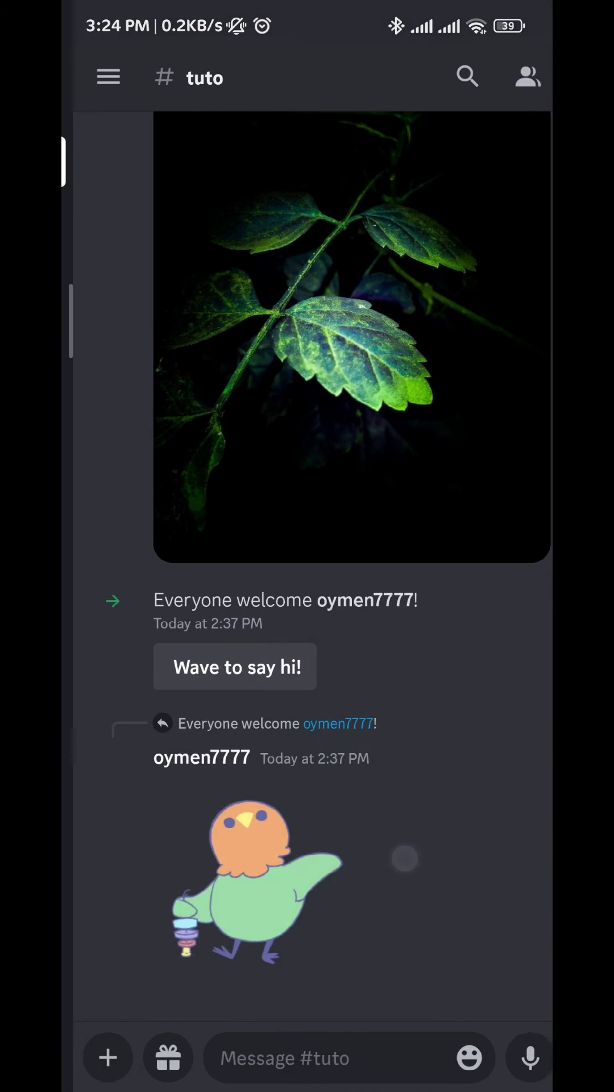
{"action": "left_click", "coordinate": [528, 76]}
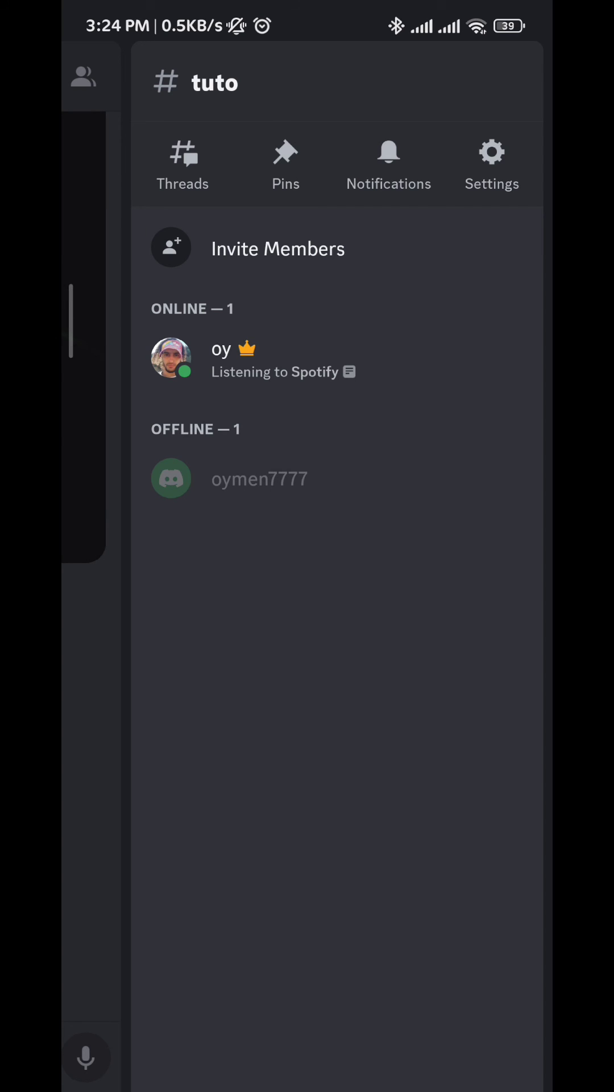
{"action": "left_click", "coordinate": [333, 370]}
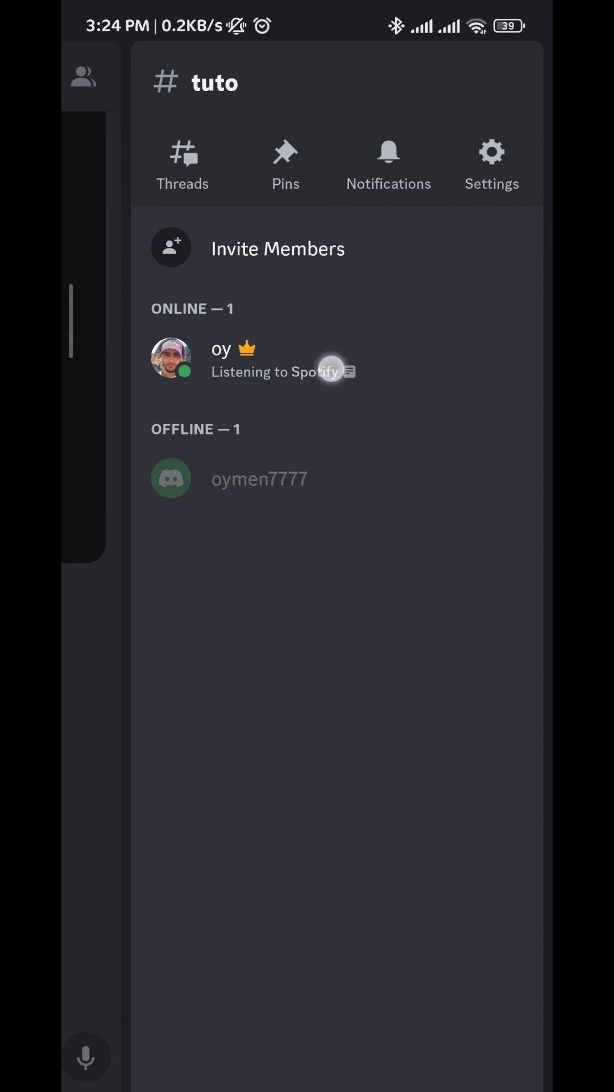